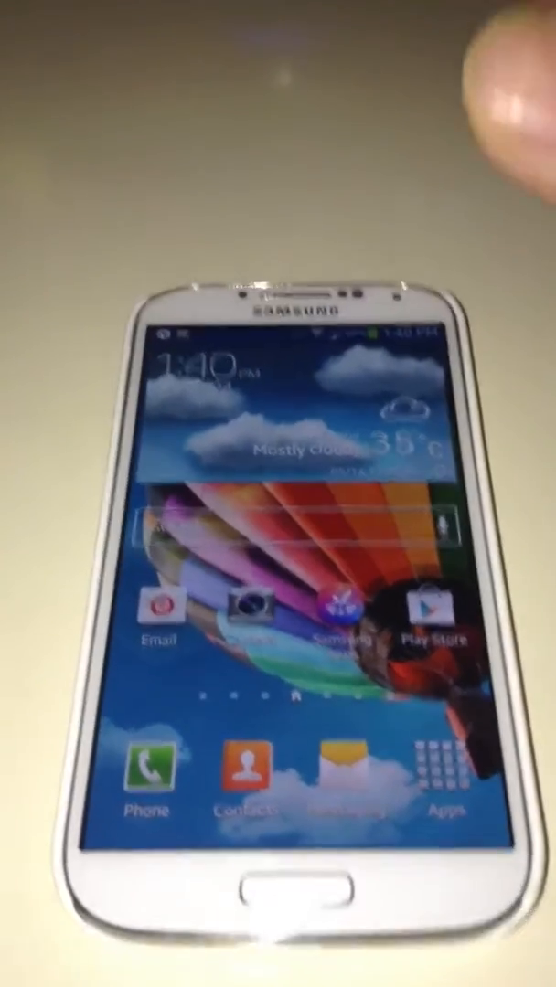
Step: Open the installed apps list from the home screen to launch FolderMount
{"action": "left_click", "coordinate": [445, 782]}
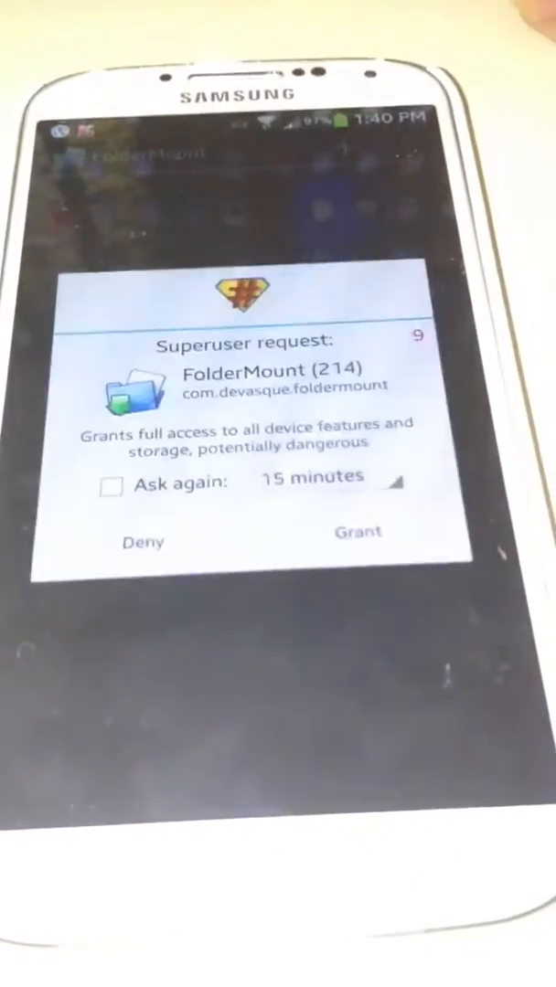
Step: Grant FolderMount superuser access, then start a folder pair and discard it
{"action": "left_click", "coordinate": [359, 530]}
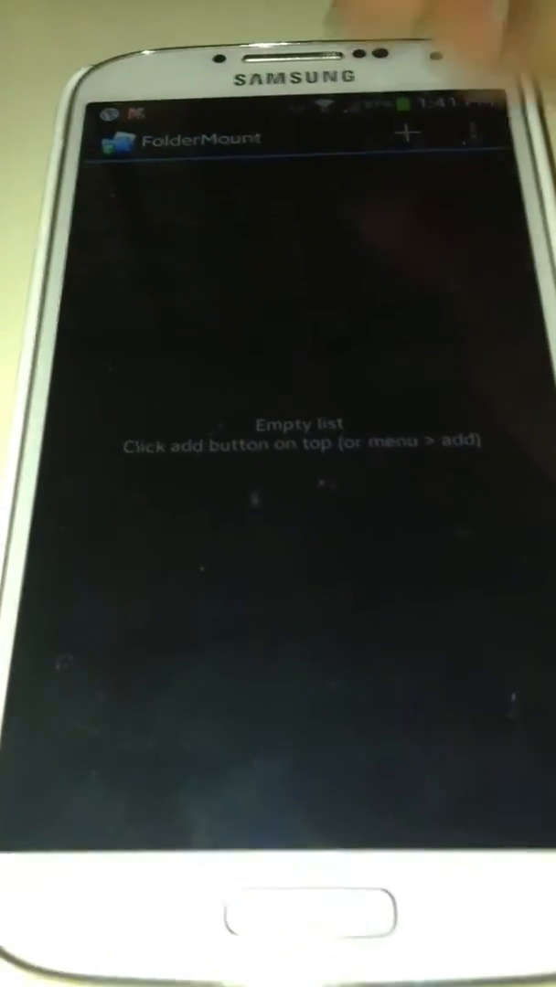
{"action": "left_click", "coordinate": [405, 136]}
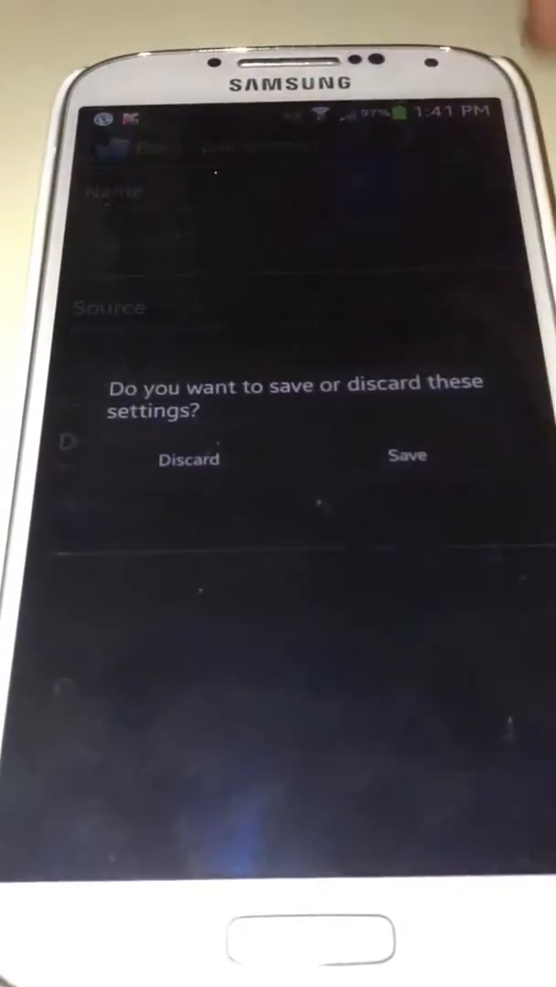
{"action": "left_click", "coordinate": [189, 458]}
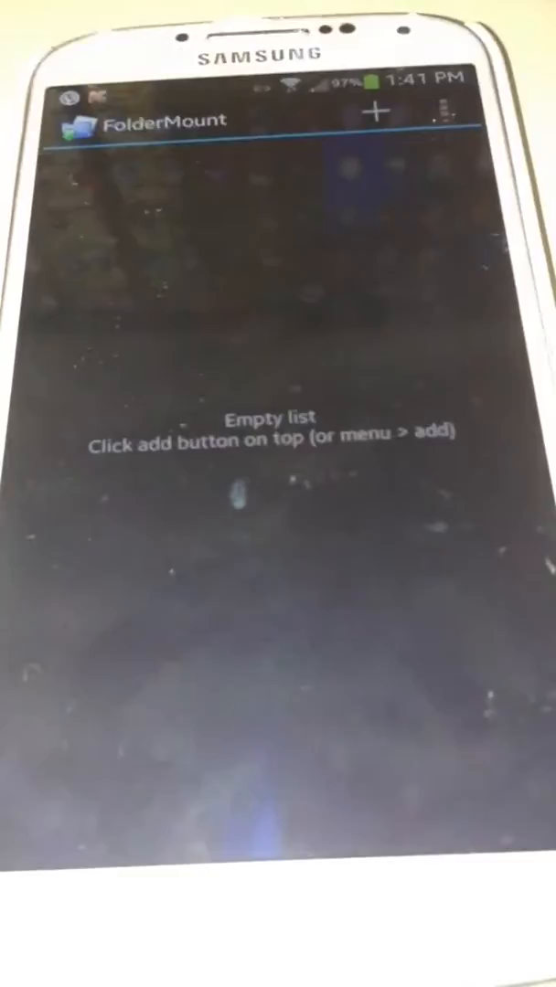
Step: Add a new folder pair and open the folder browser at internal storage
{"action": "left_click", "coordinate": [372, 116]}
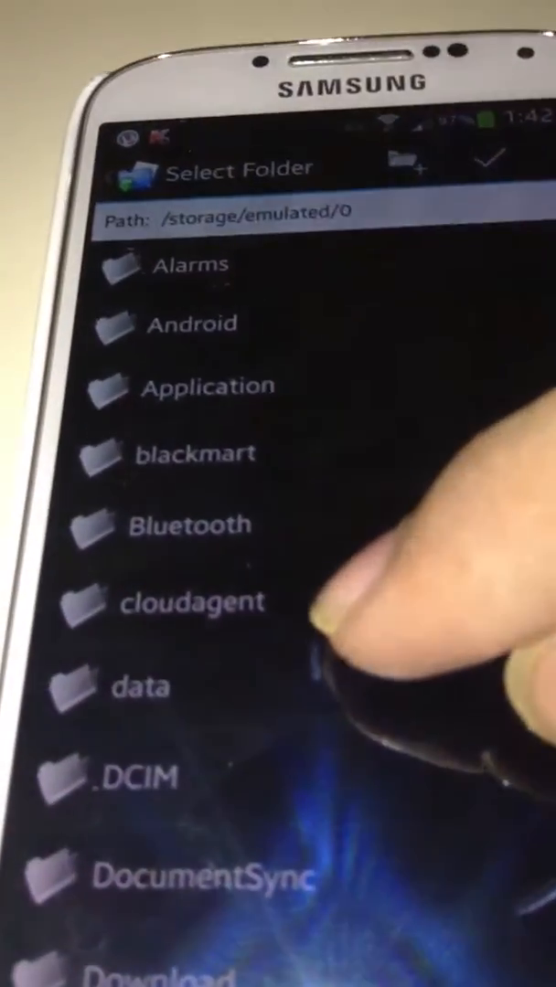
Step: Name the pair 'nfs most wanted', leaving the source folder unpicked
{"action": "left_click", "coordinate": [211, 364]}
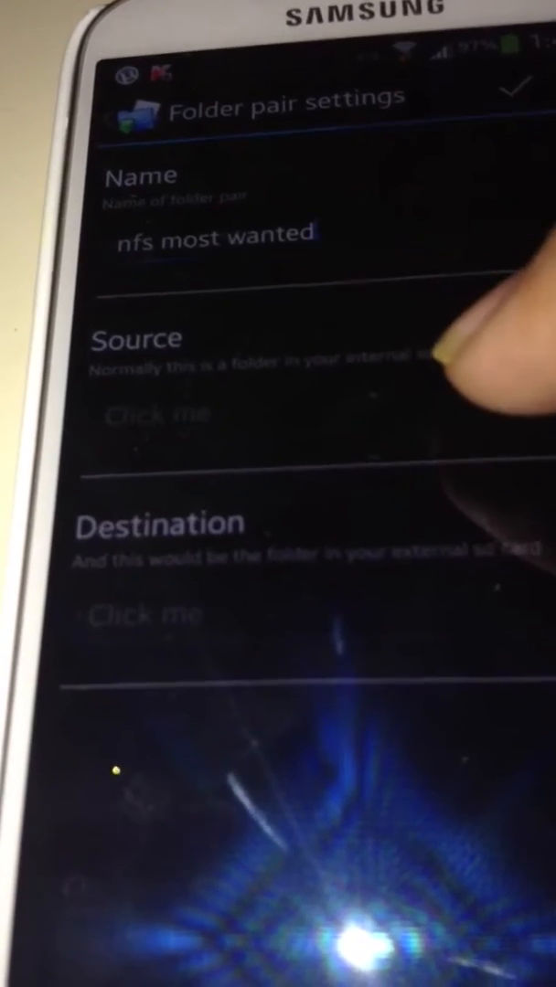
{"action": "left_click", "coordinate": [160, 415]}
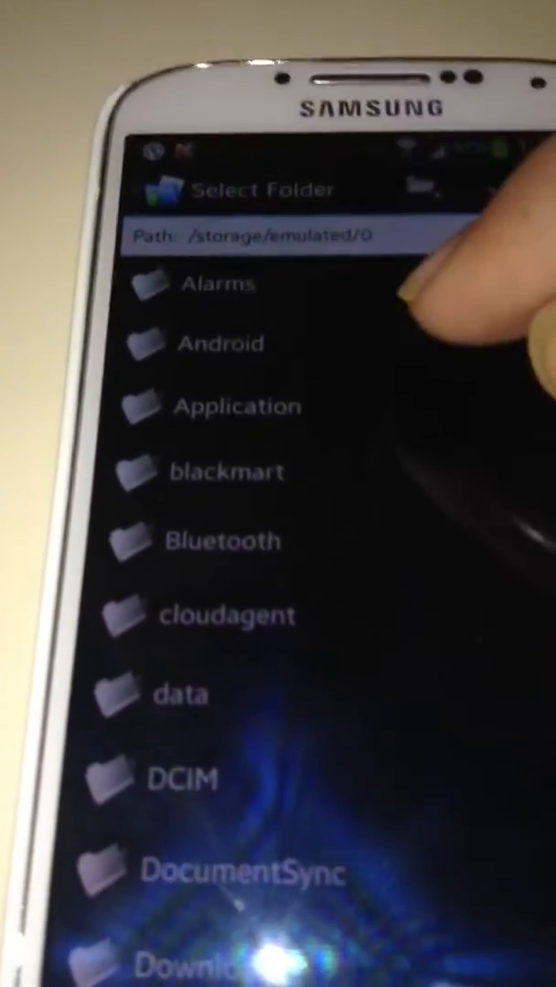
{"action": "left_click", "coordinate": [219, 343]}
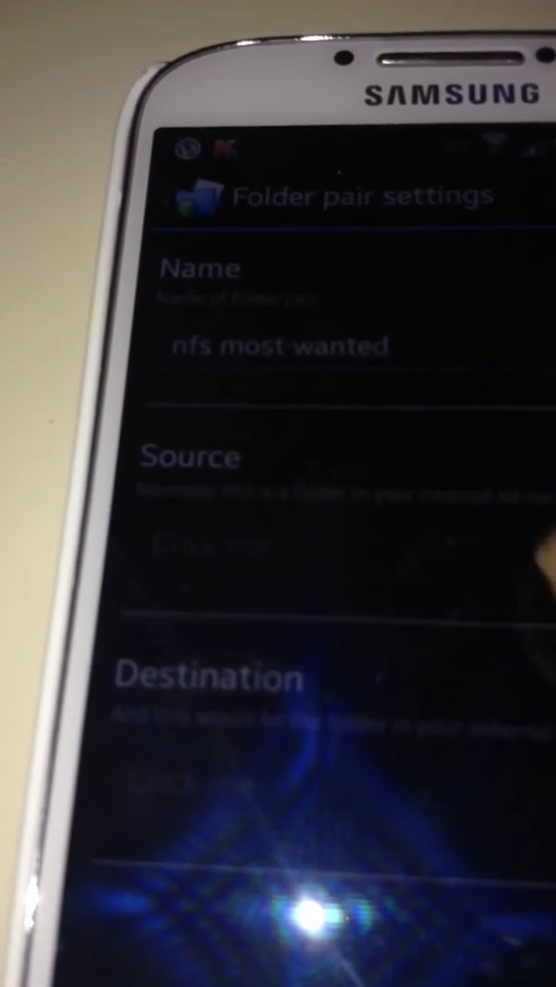
Step: Tap the Destination field, then launch Root Explorer from the app drawer
{"action": "left_click", "coordinate": [201, 544]}
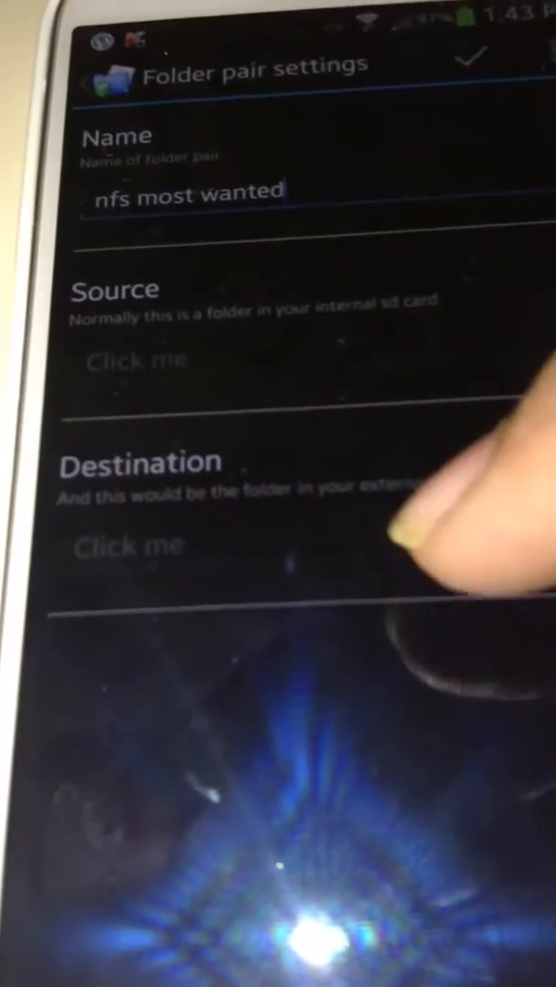
{"action": "left_click", "coordinate": [130, 546]}
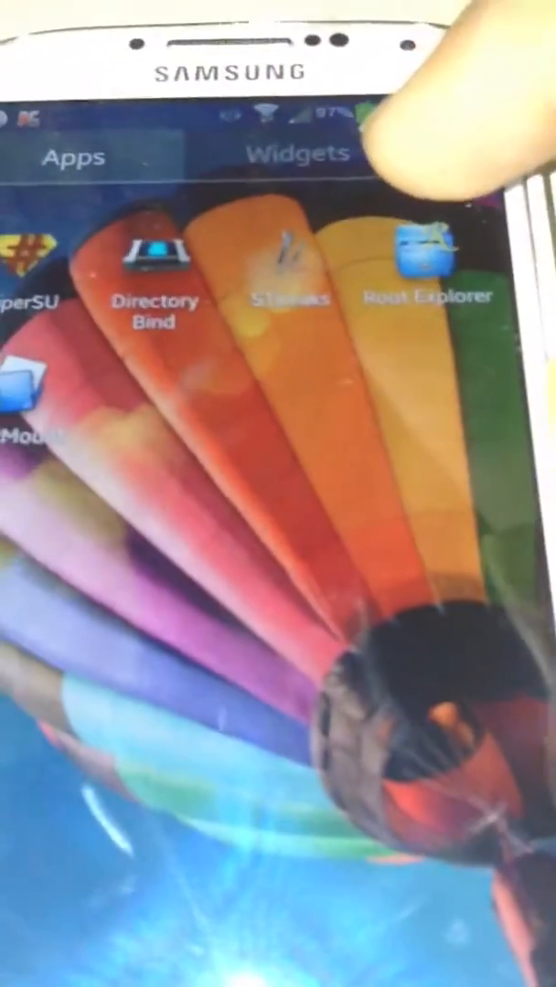
{"action": "left_click", "coordinate": [416, 256]}
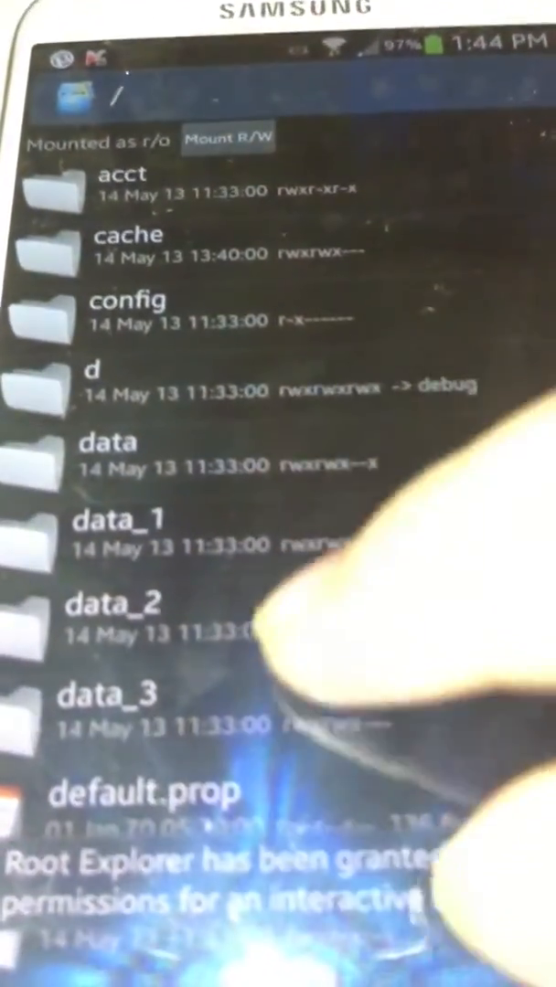